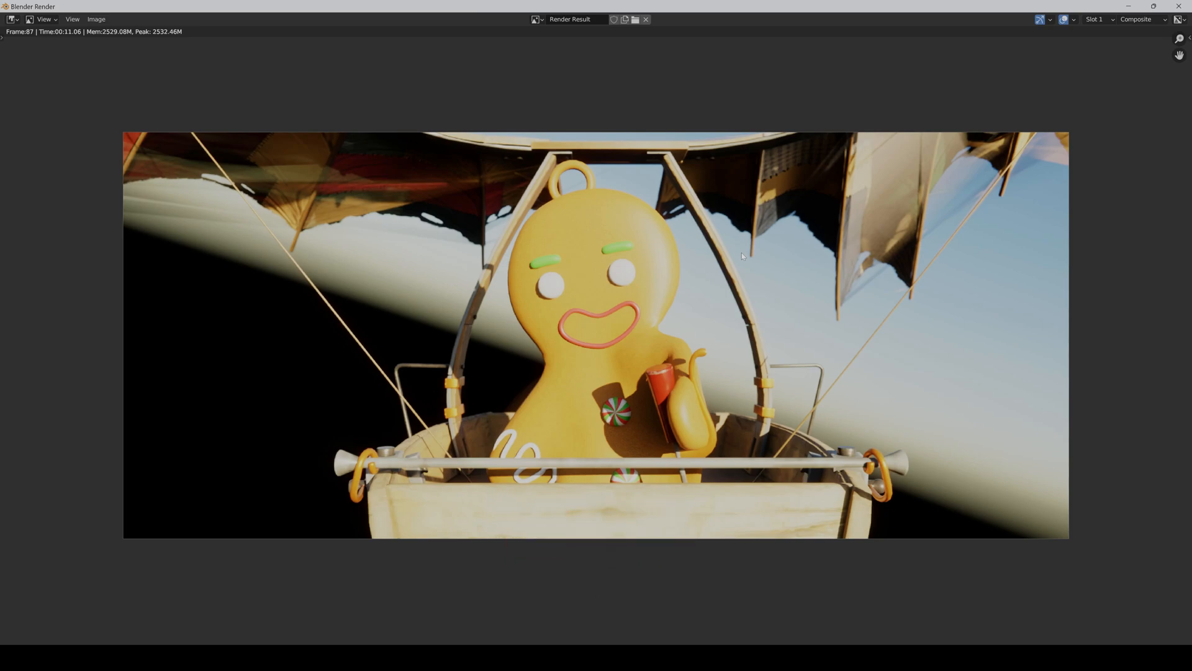
mouse_move(916, 171)
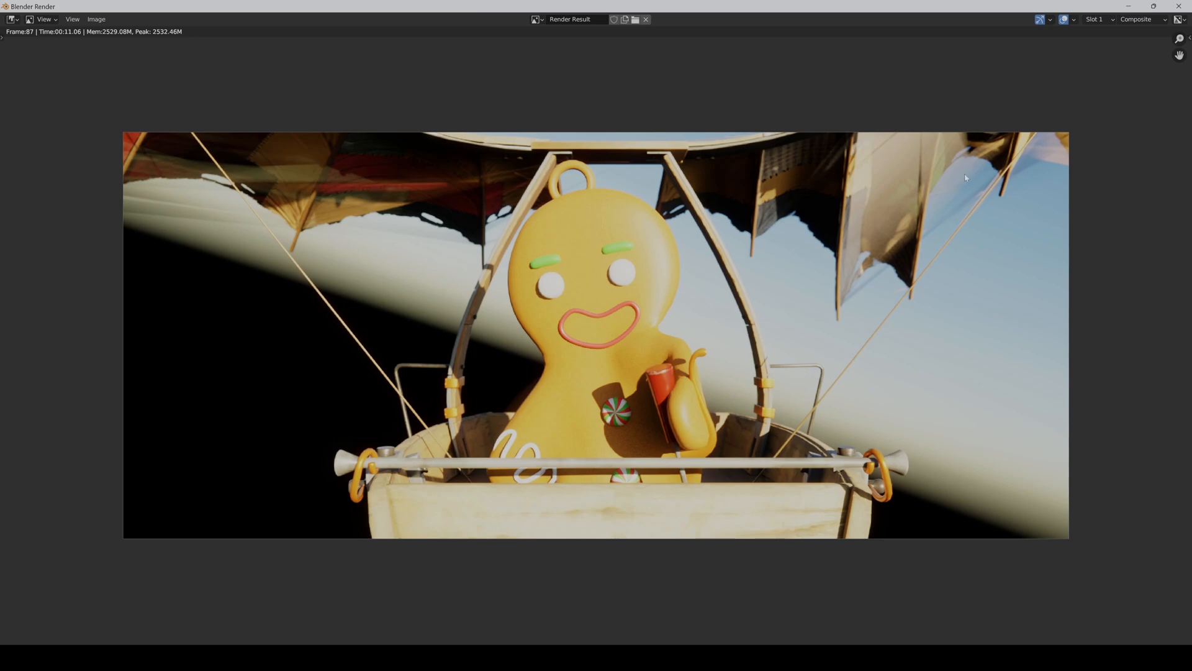
mouse_move(992, 191)
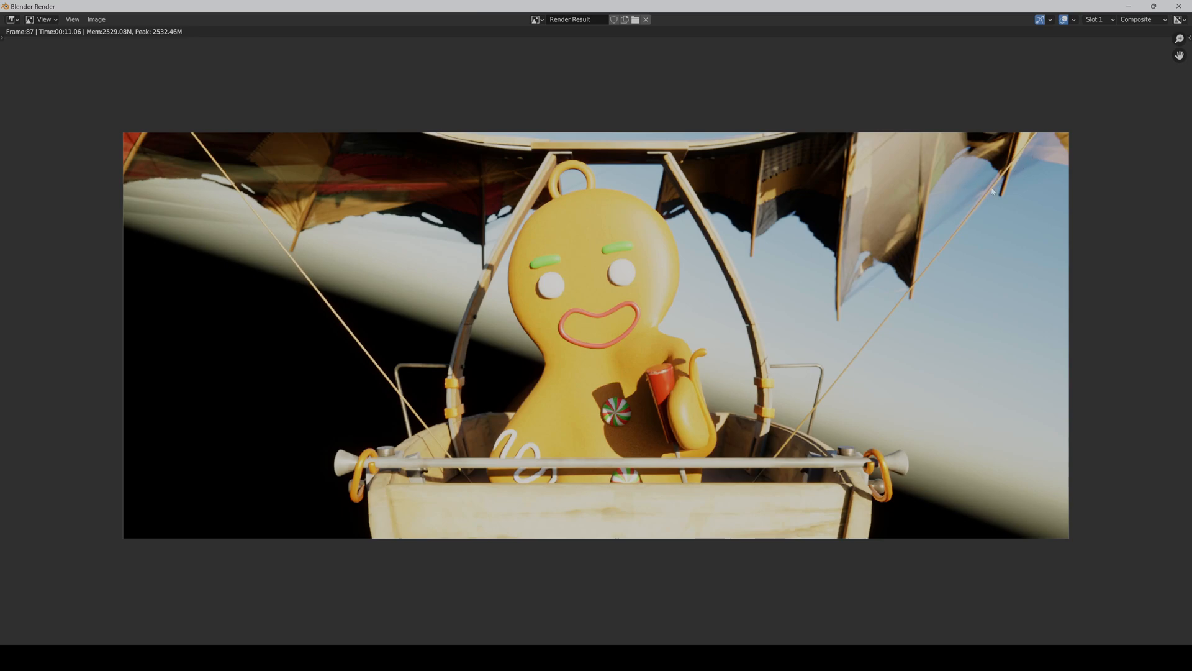
mouse_move(920, 234)
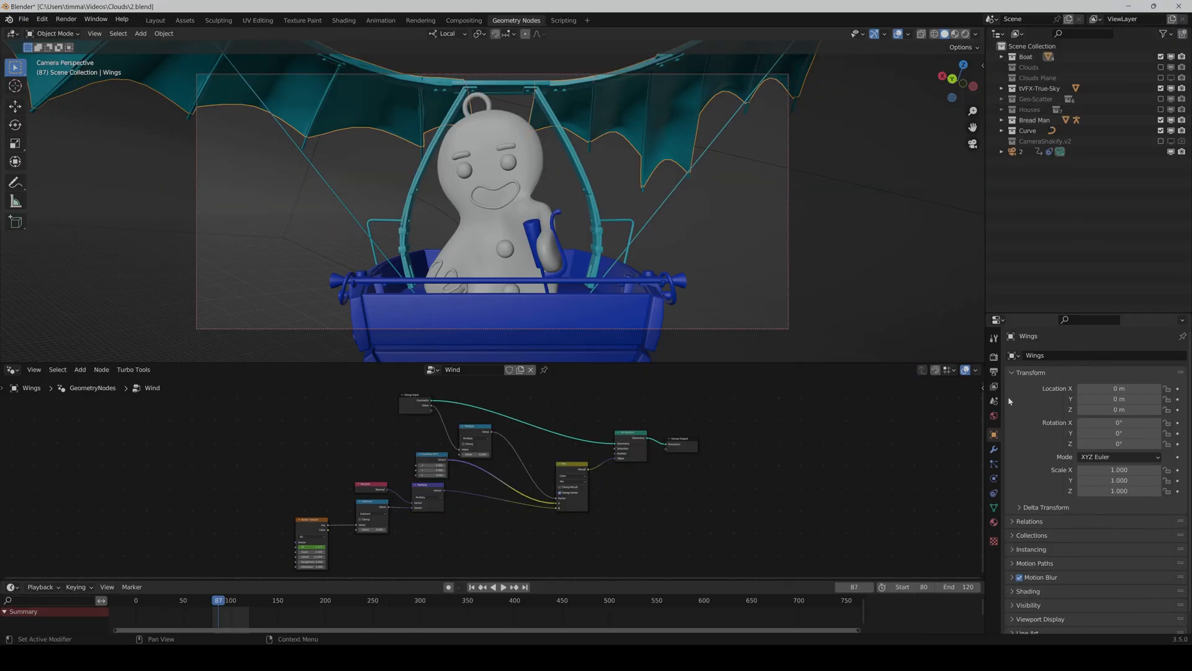
mouse_move(993, 434)
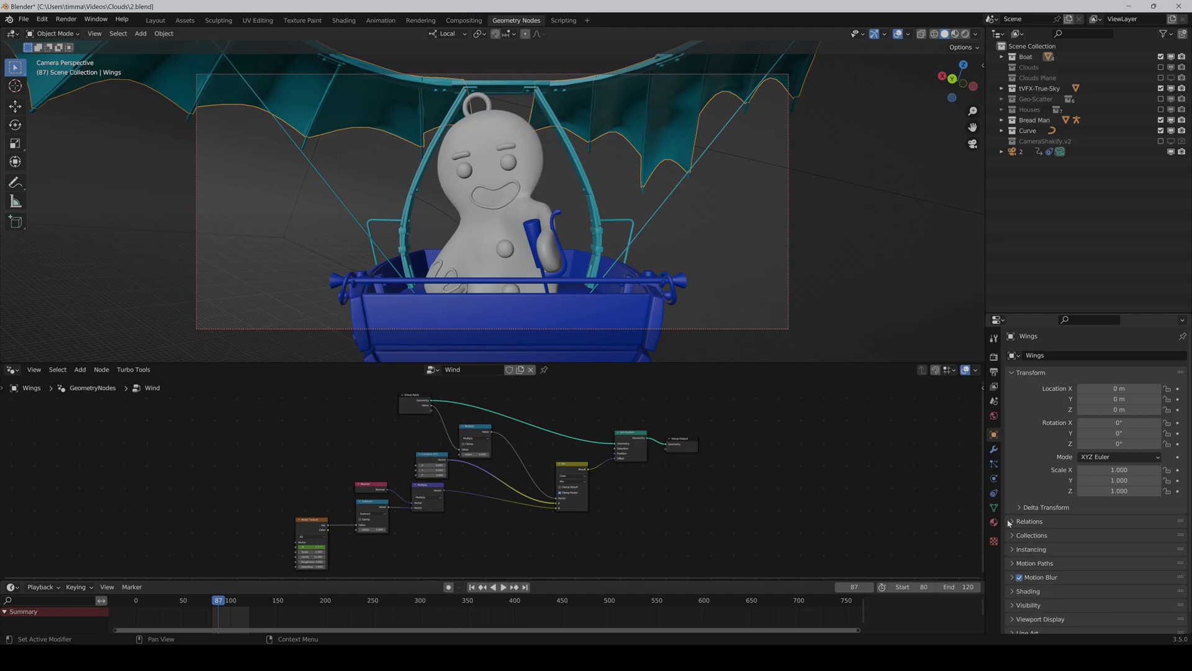
Step: Show the Object Data properties of the selected Wings mesh
click(993, 507)
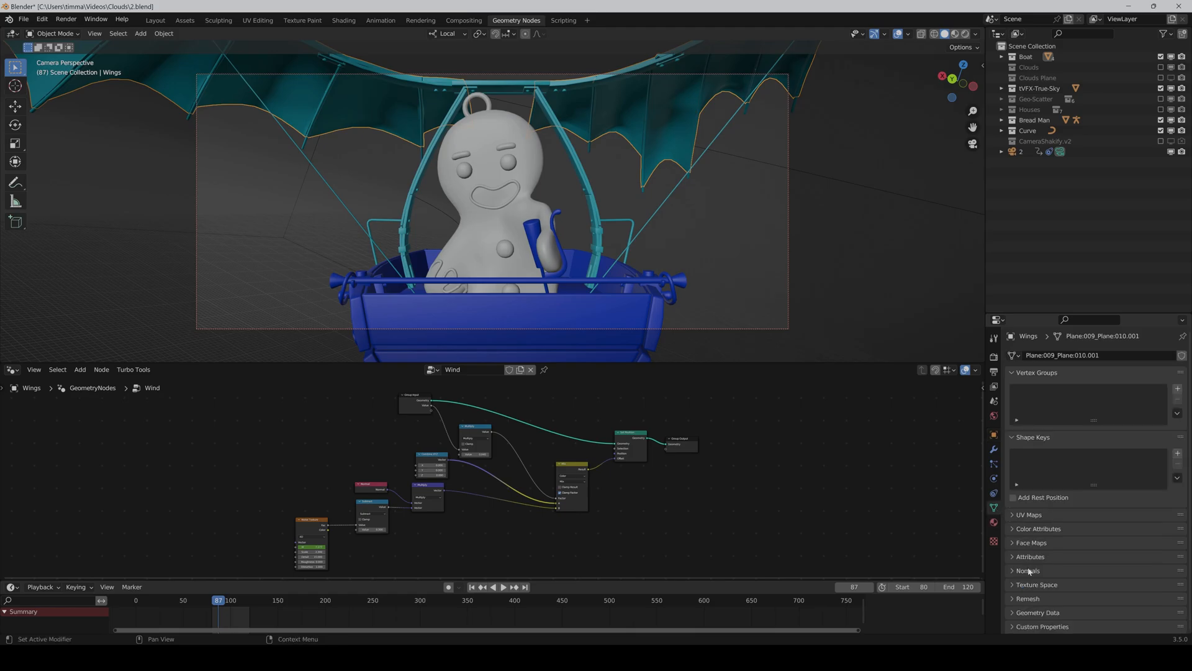
Step: Disable Auto Smooth in the Wings mesh Normals settings
click(1027, 570)
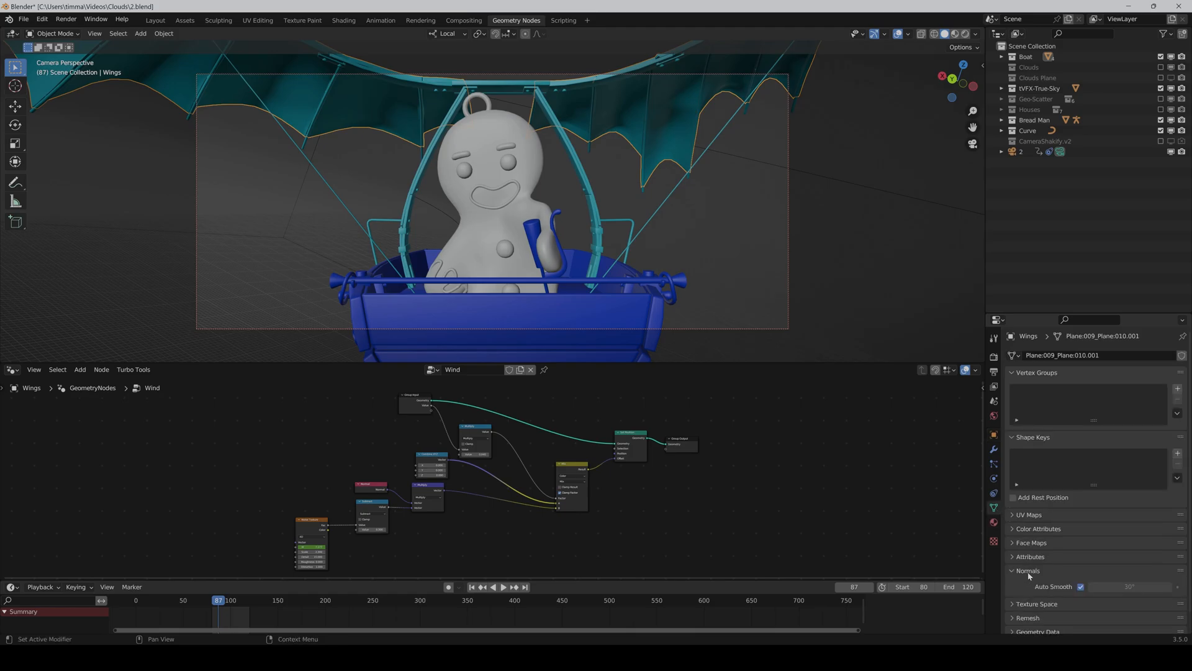
click(1079, 586)
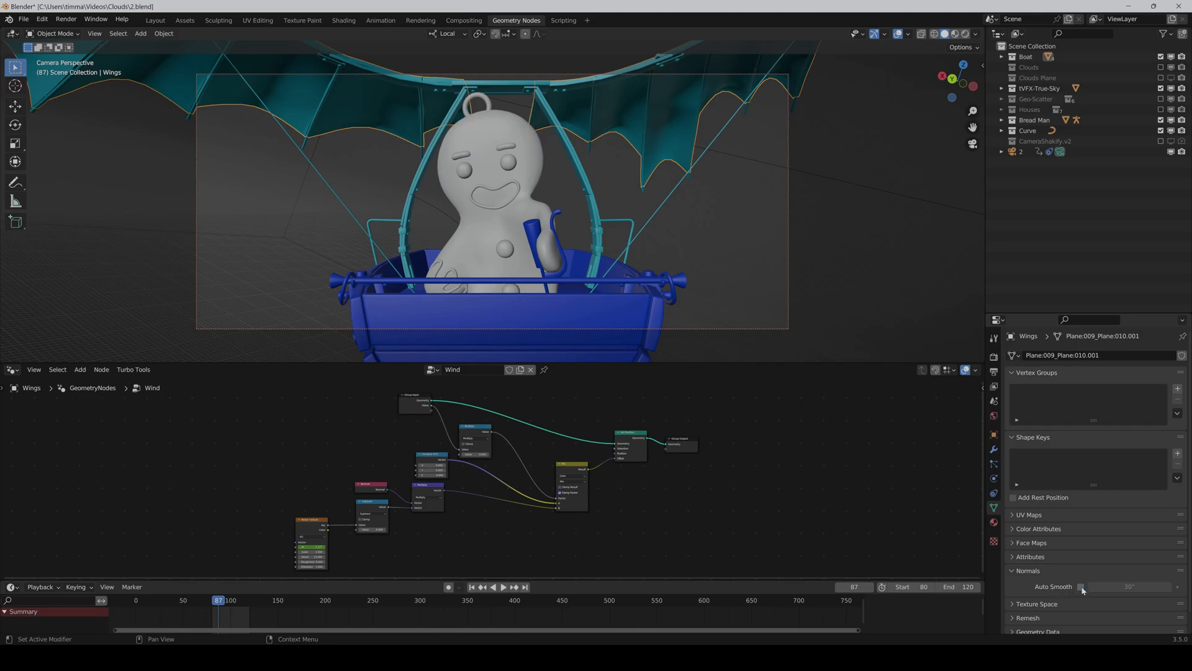
mouse_move(1028, 587)
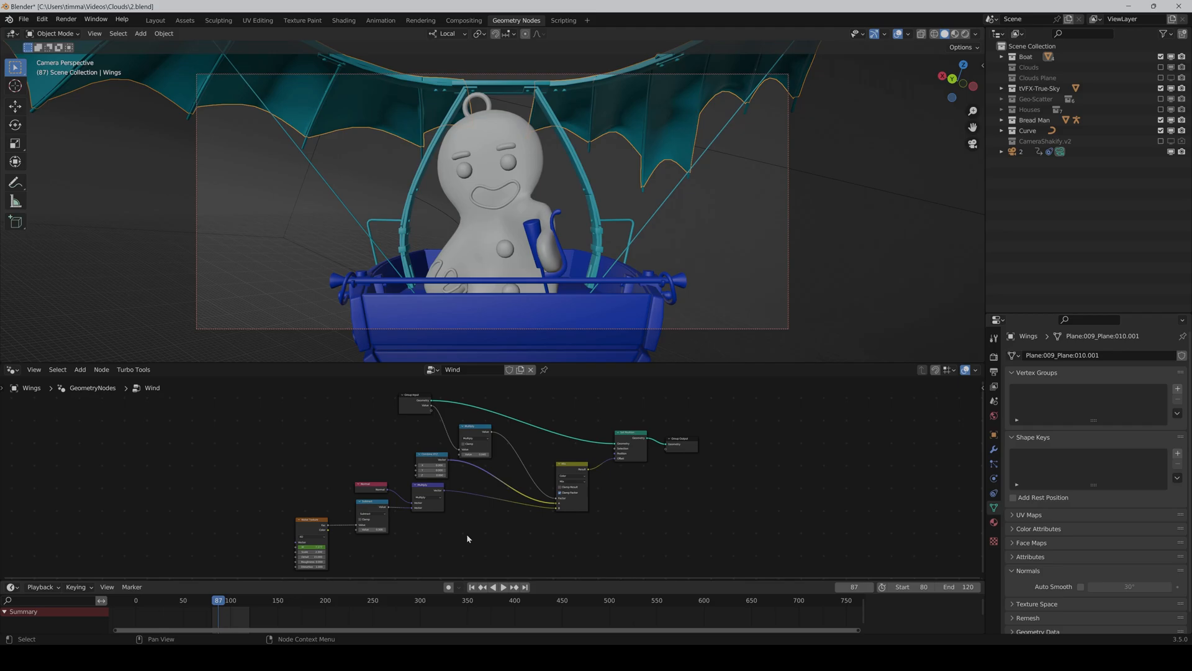
Step: Start a new still render of the current frame from the Render menu
click(66, 18)
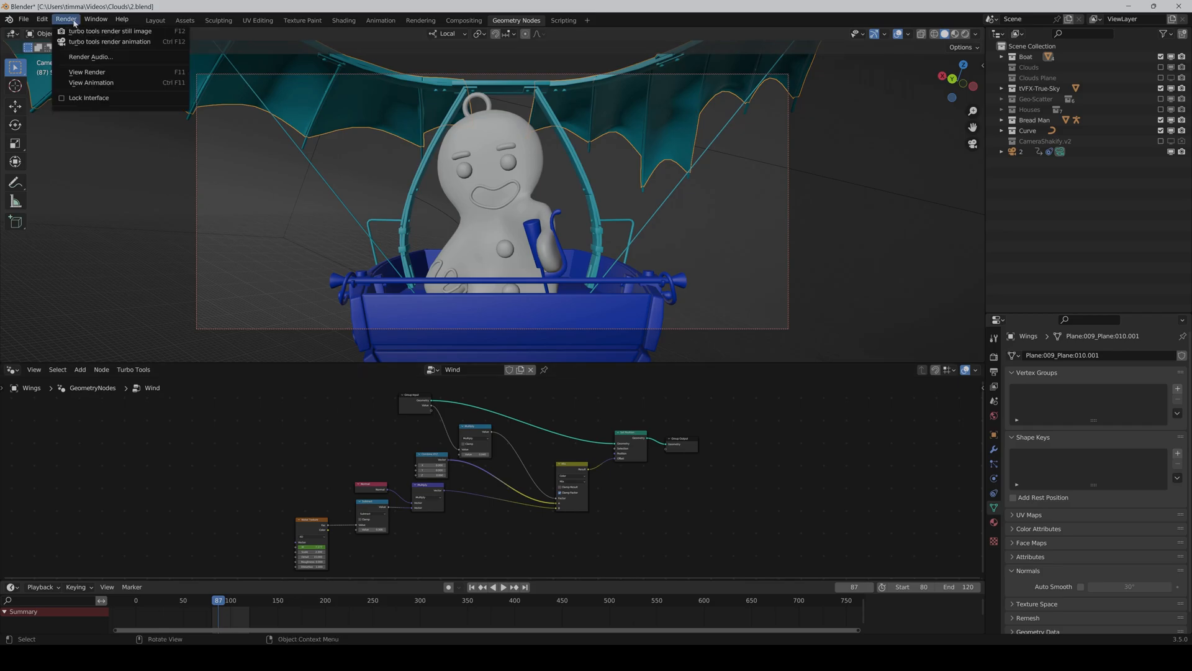
click(109, 31)
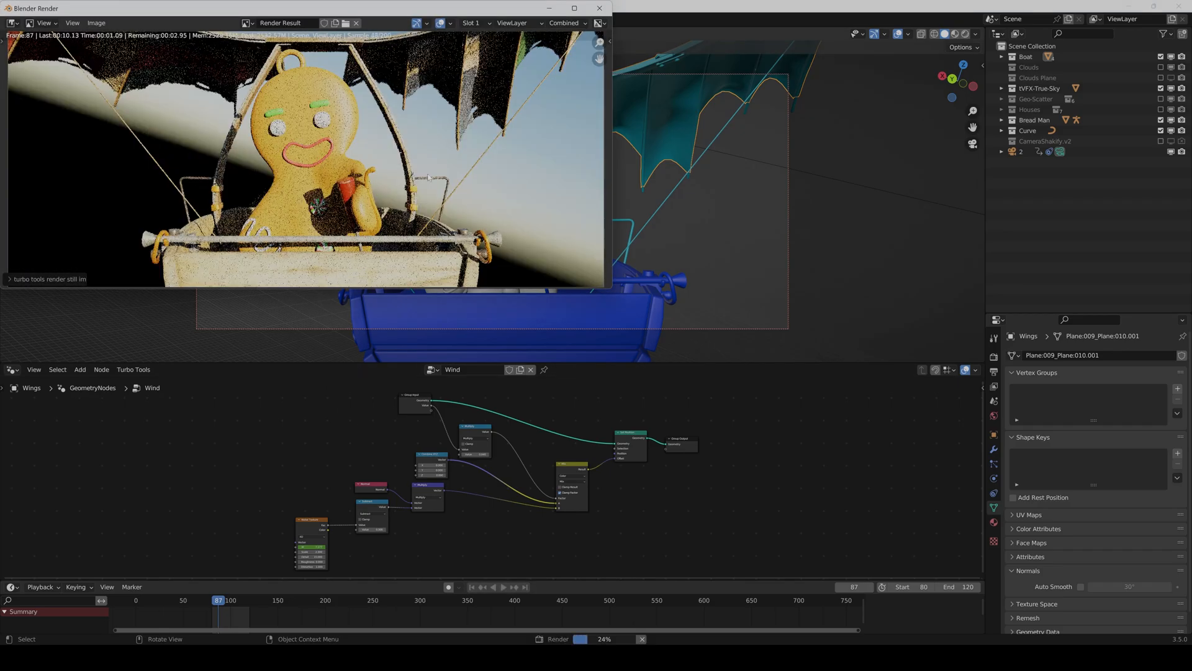